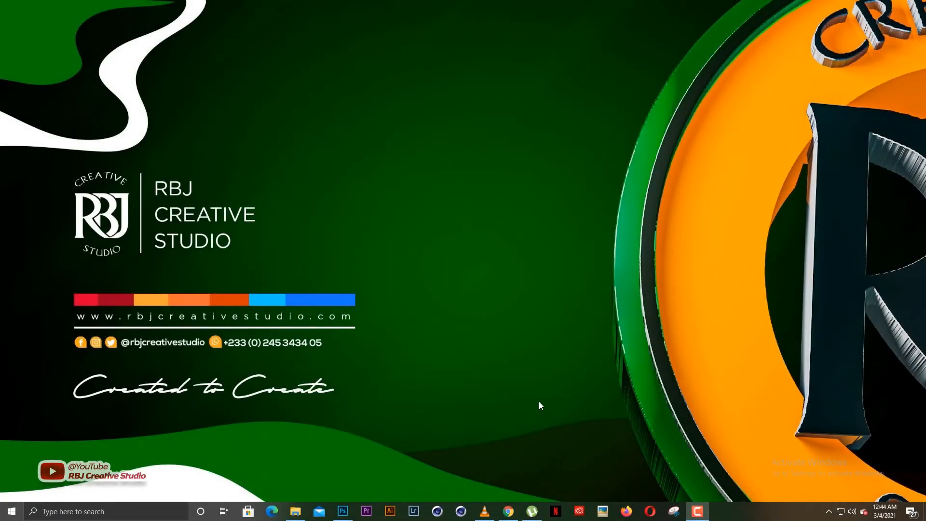
pyautogui.moveTo(366, 392)
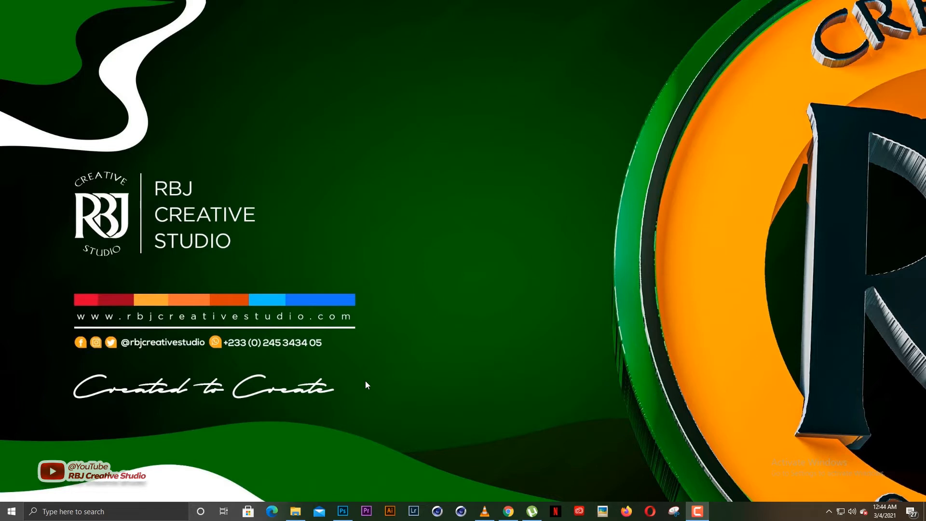
pyautogui.moveTo(390, 432)
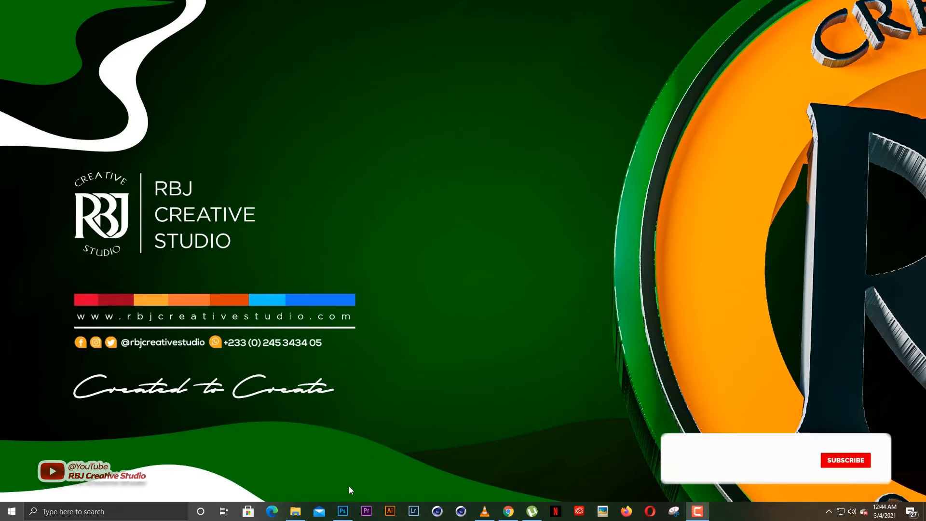
# Step: Bring the Revenge.tif cover art forward and review its text layers with drop shadows
pyautogui.click(846, 460)
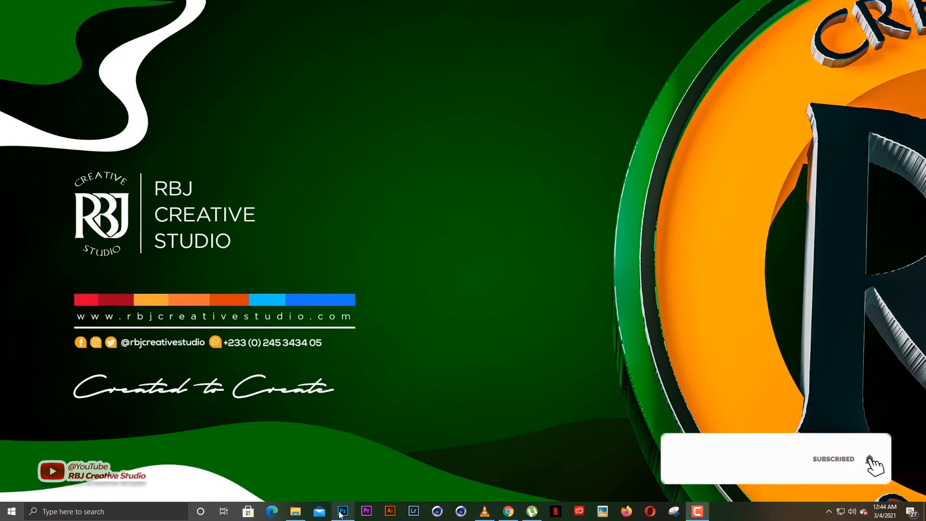
pyautogui.click(343, 511)
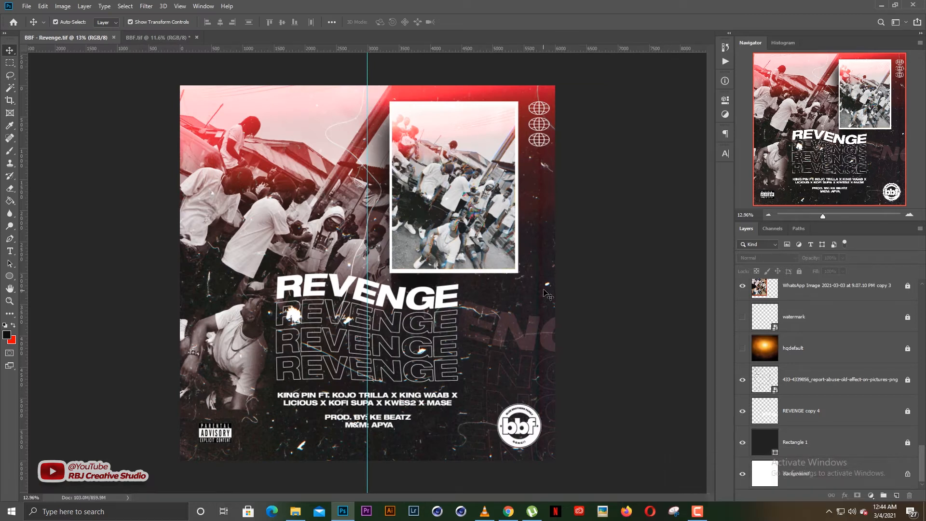
pyautogui.moveTo(557, 289)
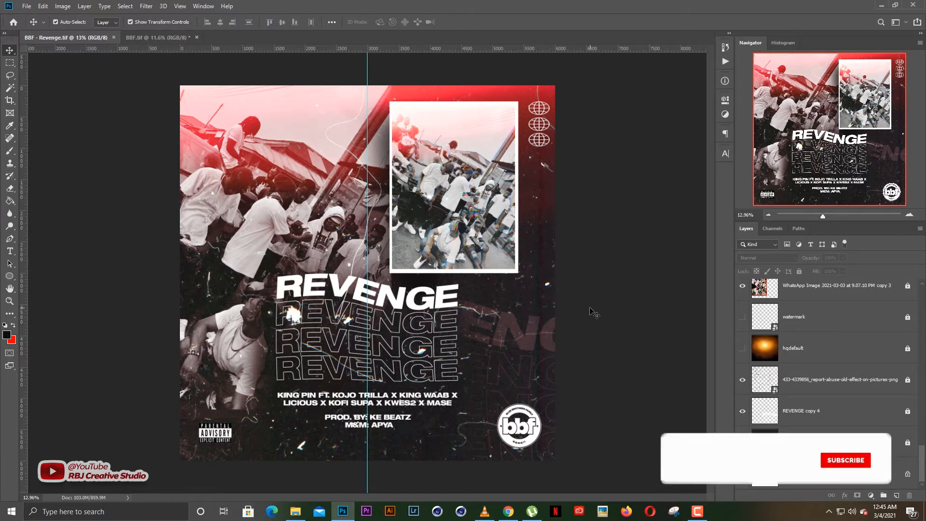
pyautogui.click(845, 460)
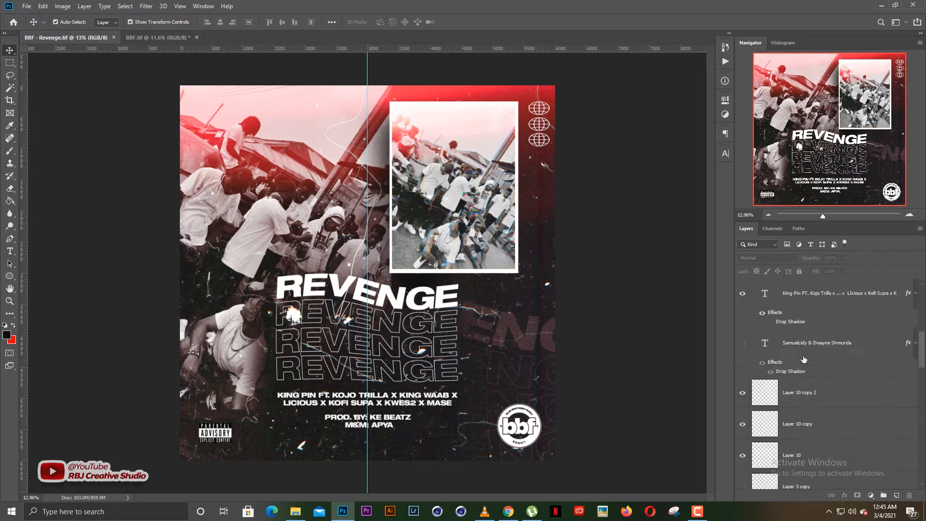
pyautogui.scroll(-3)
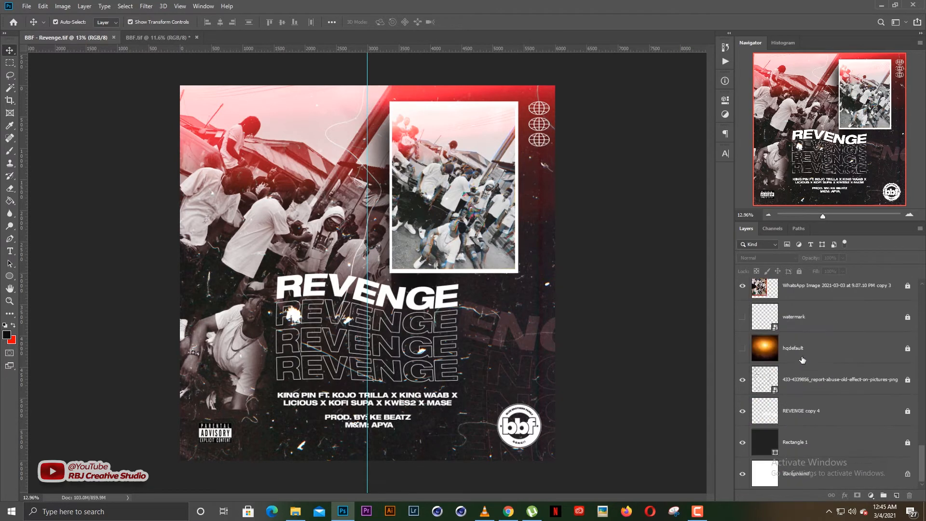
pyautogui.scroll(-3)
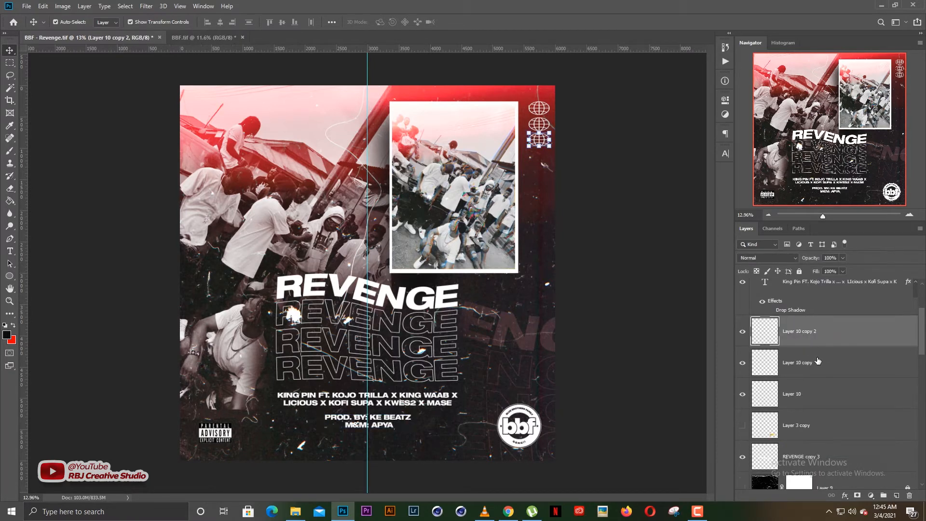
pyautogui.scroll(-3)
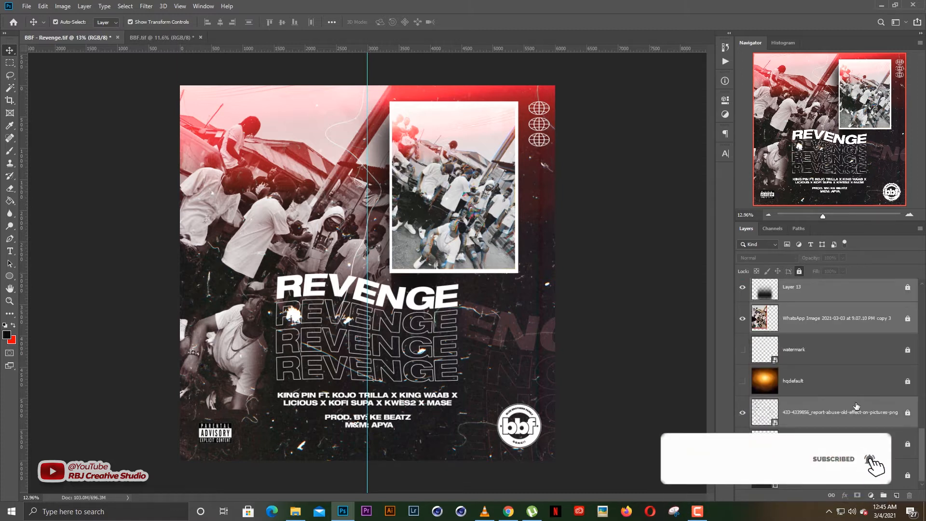
pyautogui.scroll(-3)
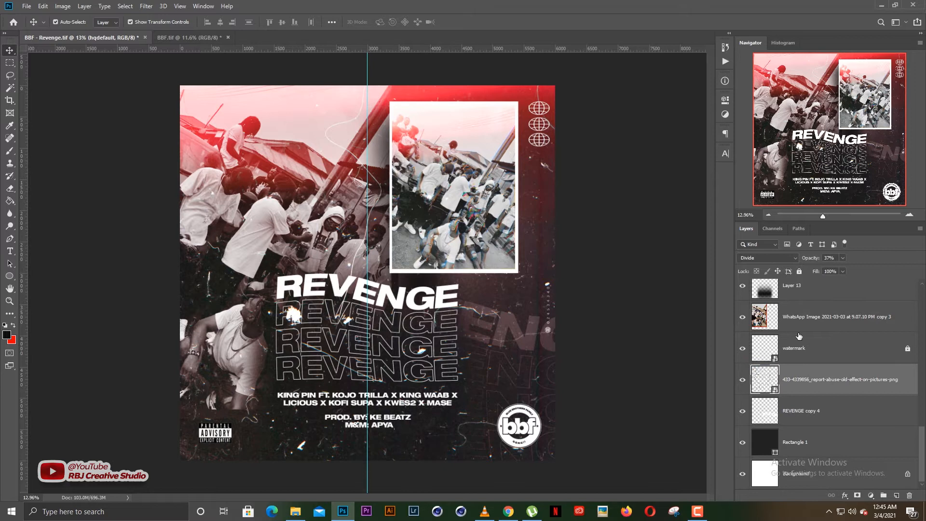
pyautogui.click(794, 348)
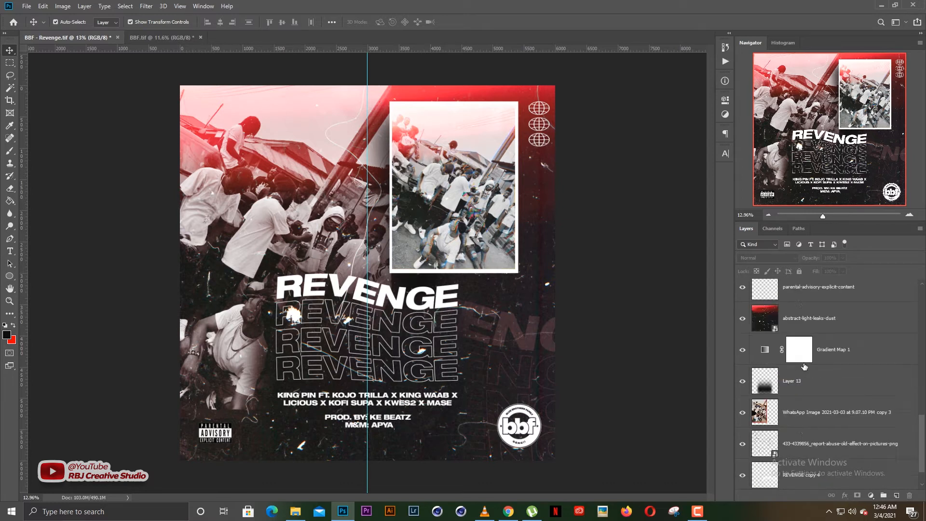
pyautogui.scroll(-3)
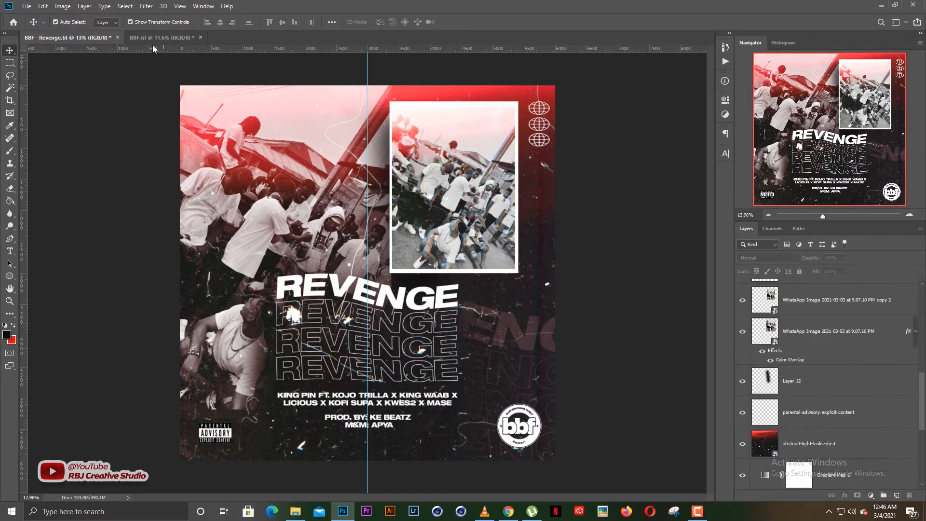
# Step: Create Artboard 1 at 6000 × 6000 px from the Revenge cover via Layer > New > Artboard
pyautogui.click(84, 6)
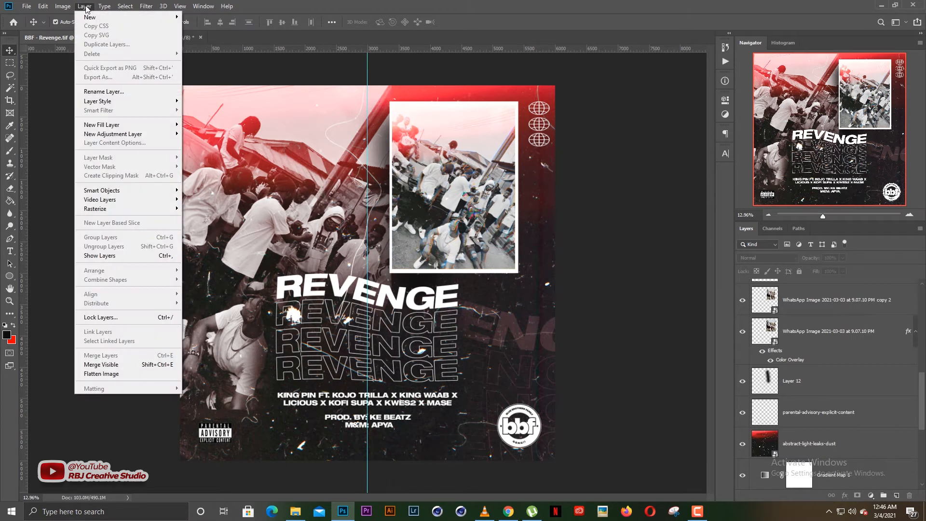
pyautogui.moveTo(89, 16)
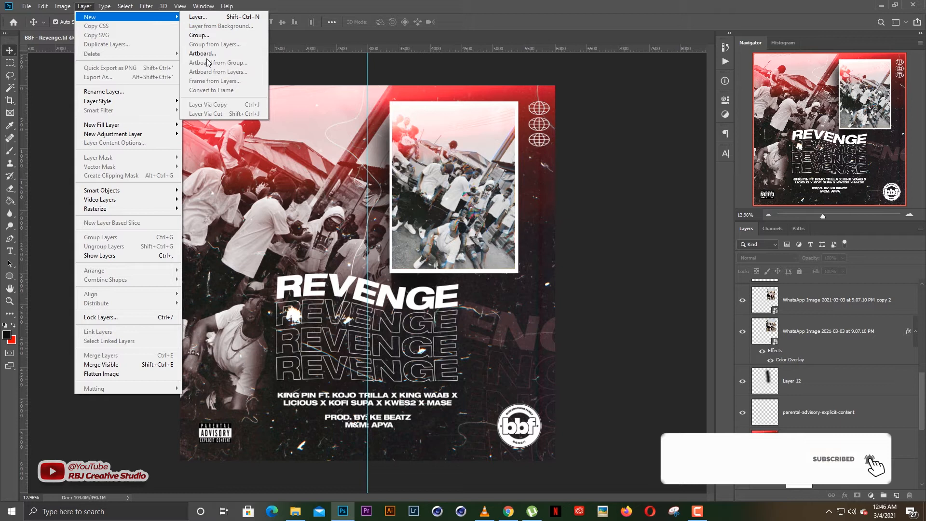
pyautogui.click(202, 53)
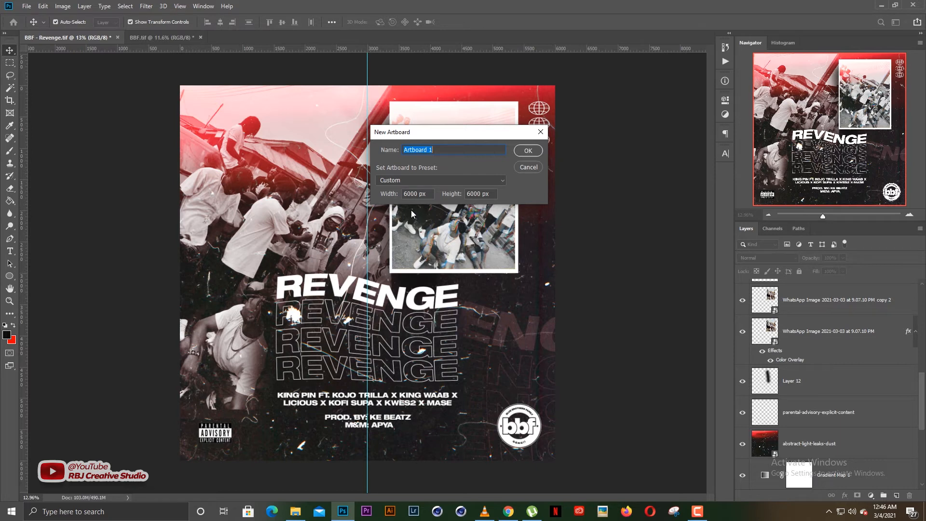
pyautogui.moveTo(451, 162)
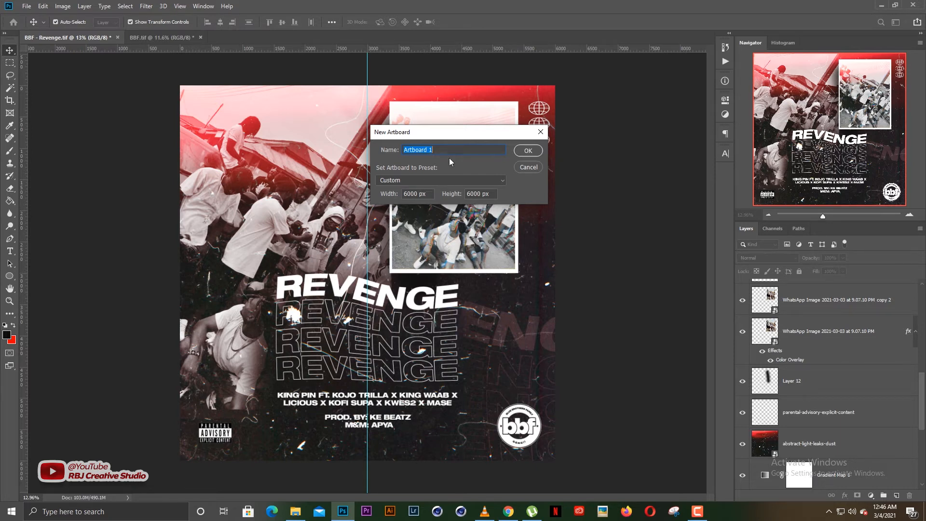
pyautogui.click(526, 150)
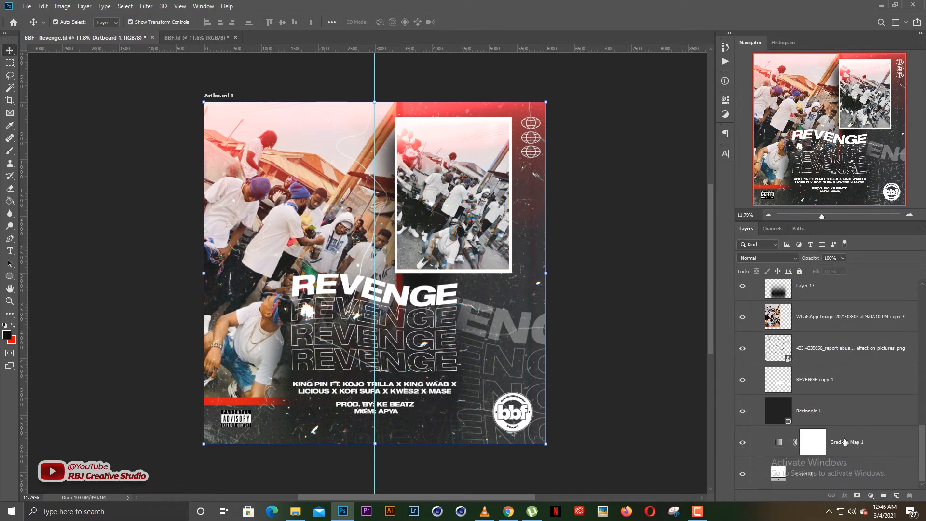
pyautogui.click(847, 442)
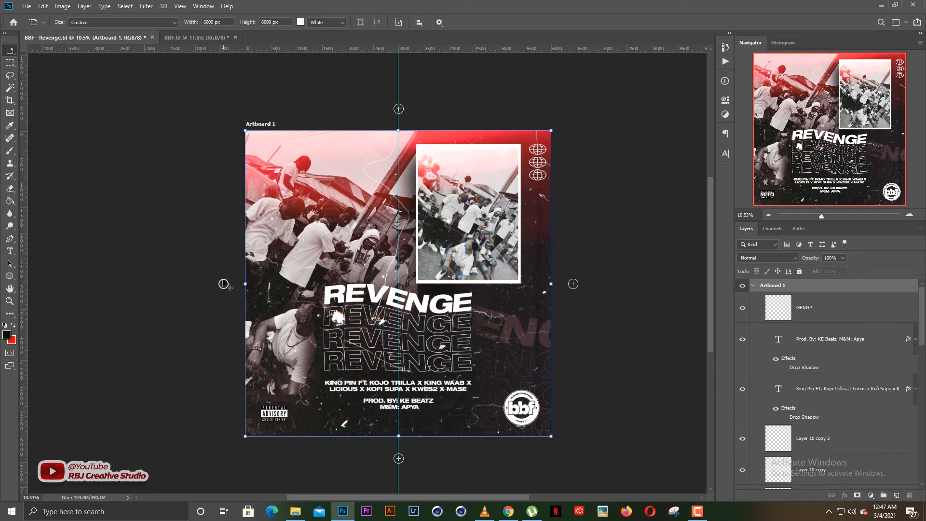
pyautogui.moveTo(577, 288)
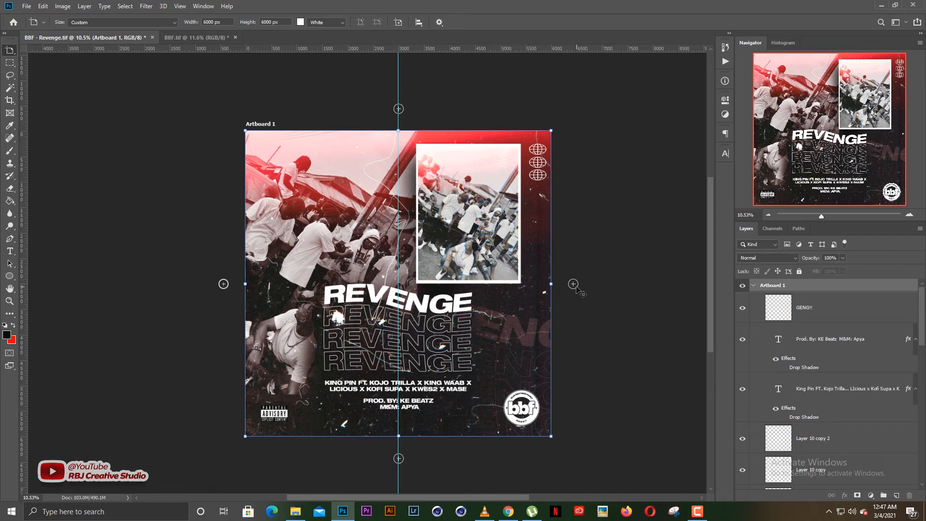
pyautogui.moveTo(573, 284)
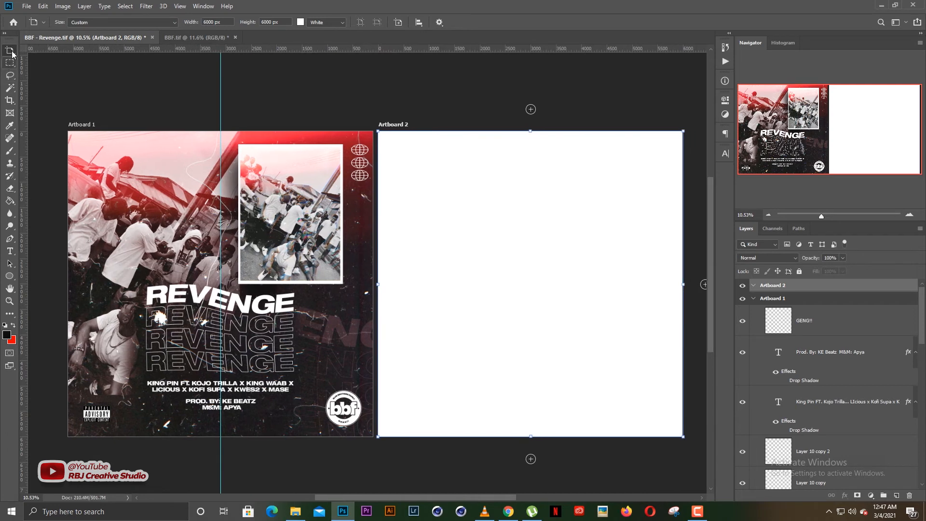
# Step: Switch back to the Move tool after adding Artboard 2
pyautogui.click(10, 50)
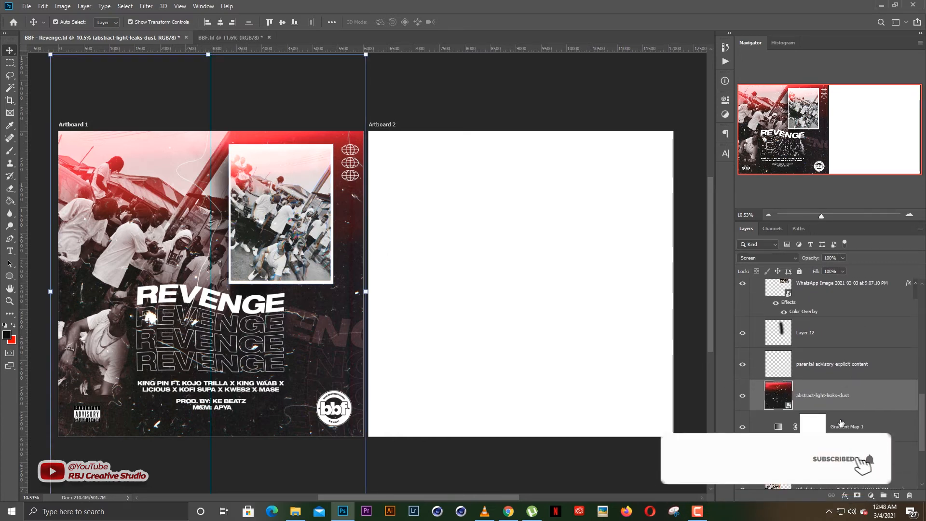
# Step: Duplicate the selected layers, including light-leaks and WhatsApp image, into Artboard 2
pyautogui.scroll(-3)
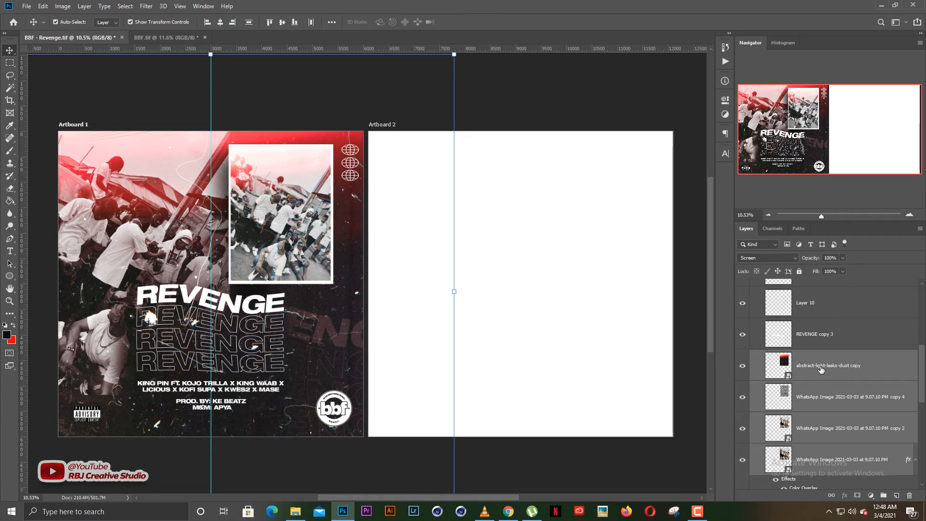
pyautogui.rightClick(827, 365)
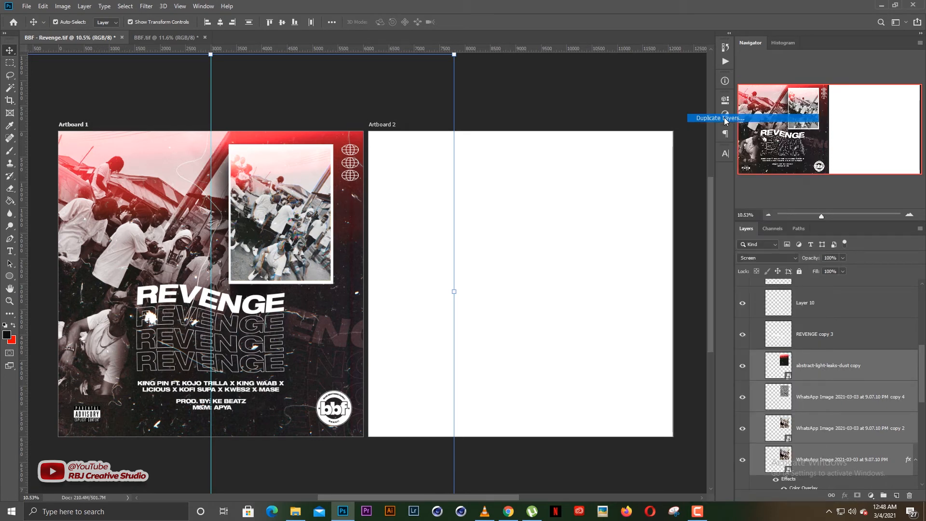
pyautogui.click(719, 118)
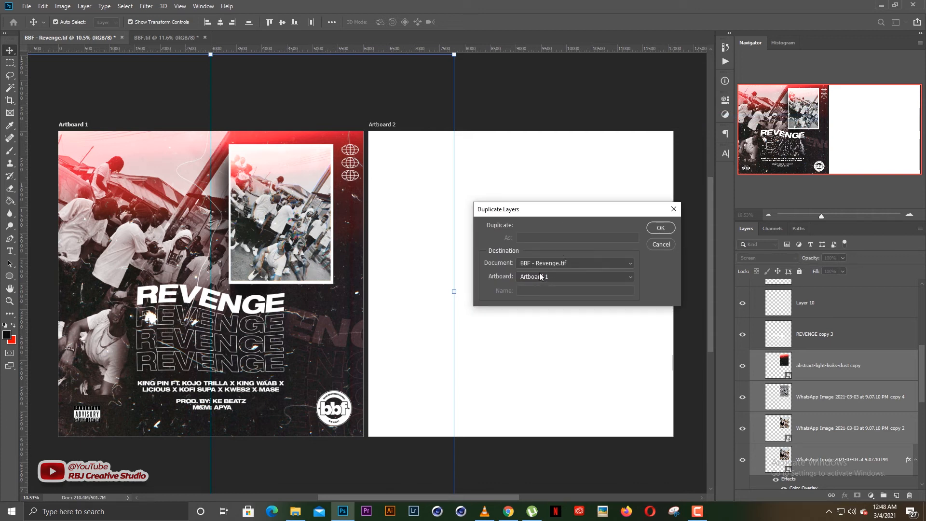
pyautogui.moveTo(538, 280)
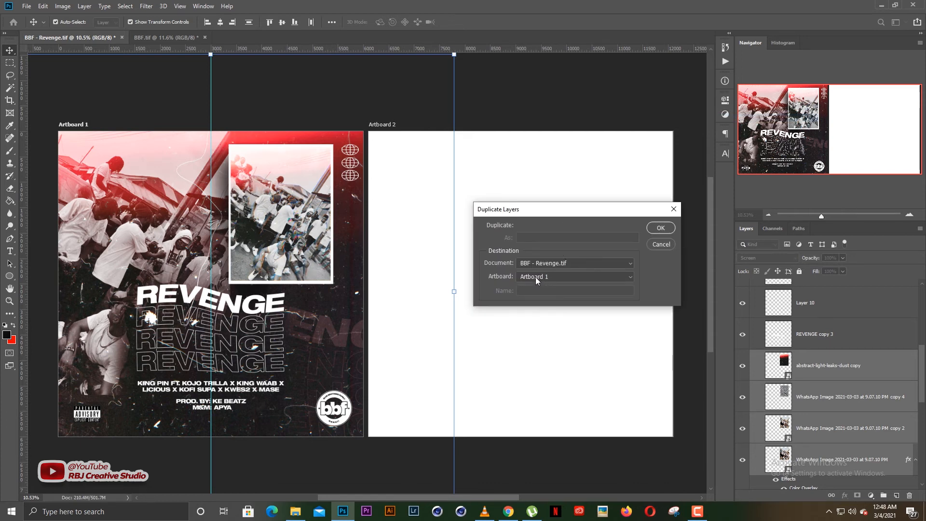
pyautogui.click(573, 276)
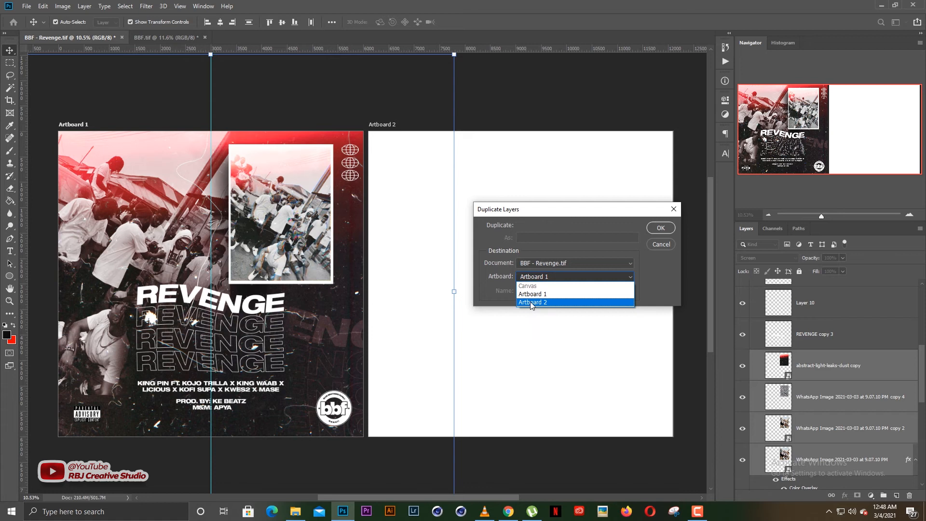
pyautogui.click(533, 303)
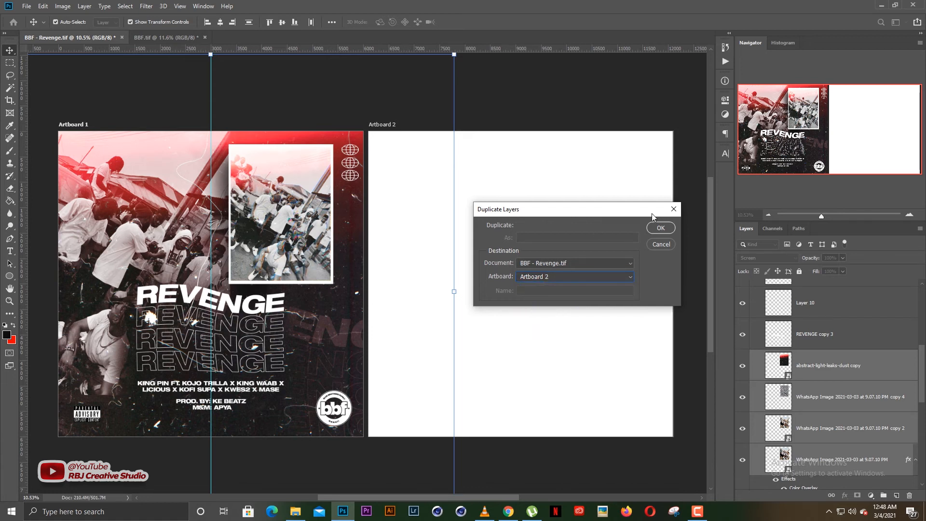
pyautogui.click(660, 227)
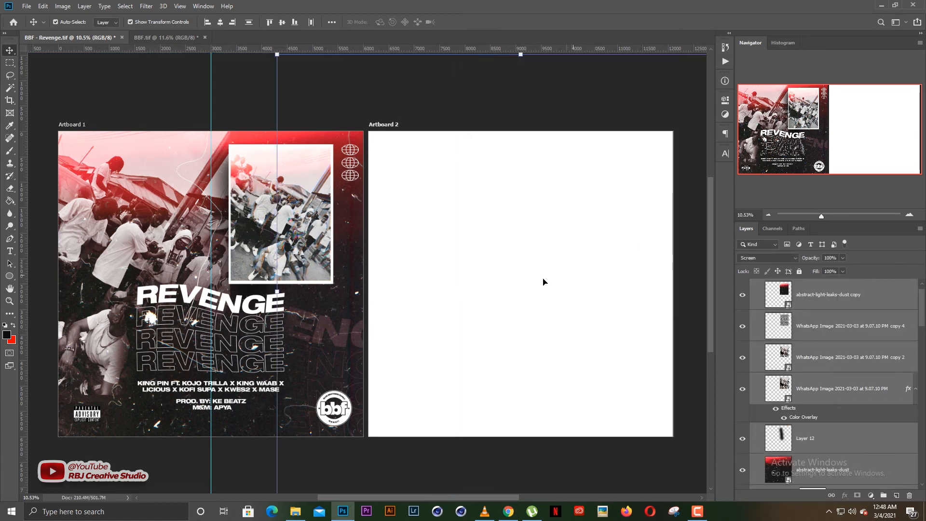